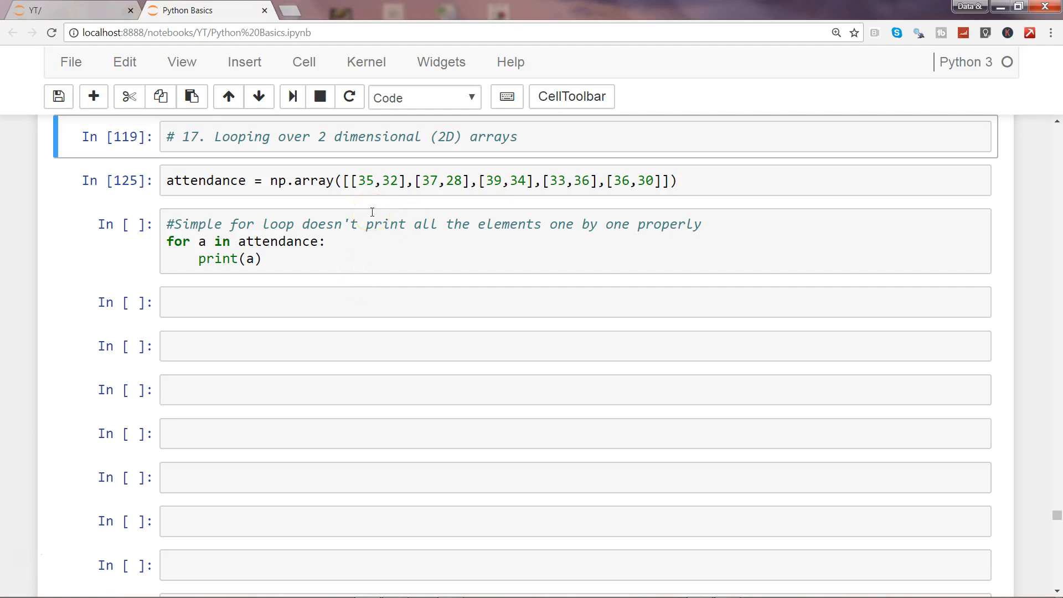
mouse_move(1059, 148)
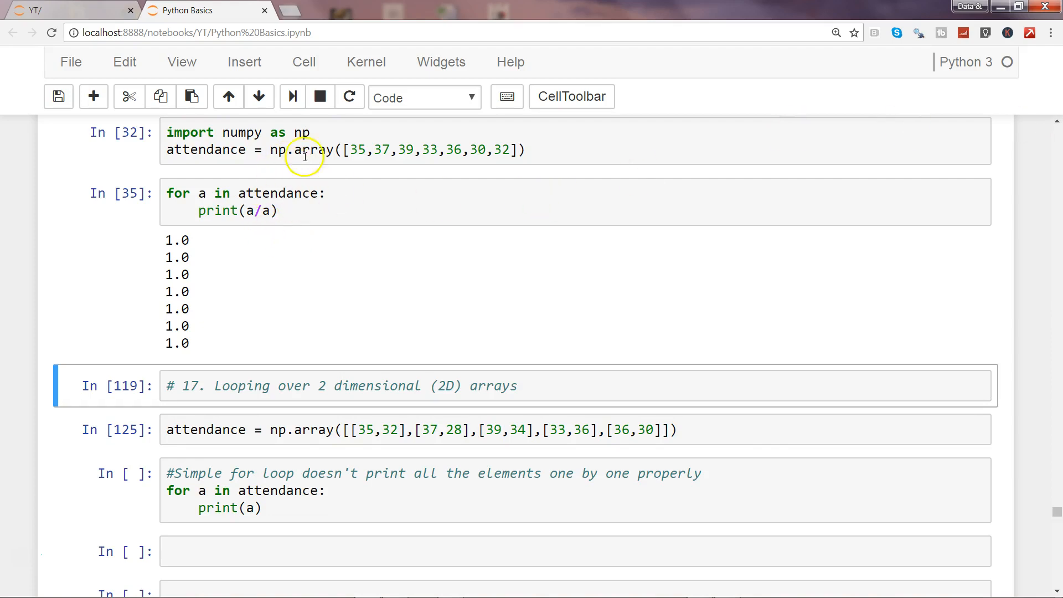
- Run the attendance array and simple for-loop cells so the five rows print as pairs like [35 32]
double_click(360, 151)
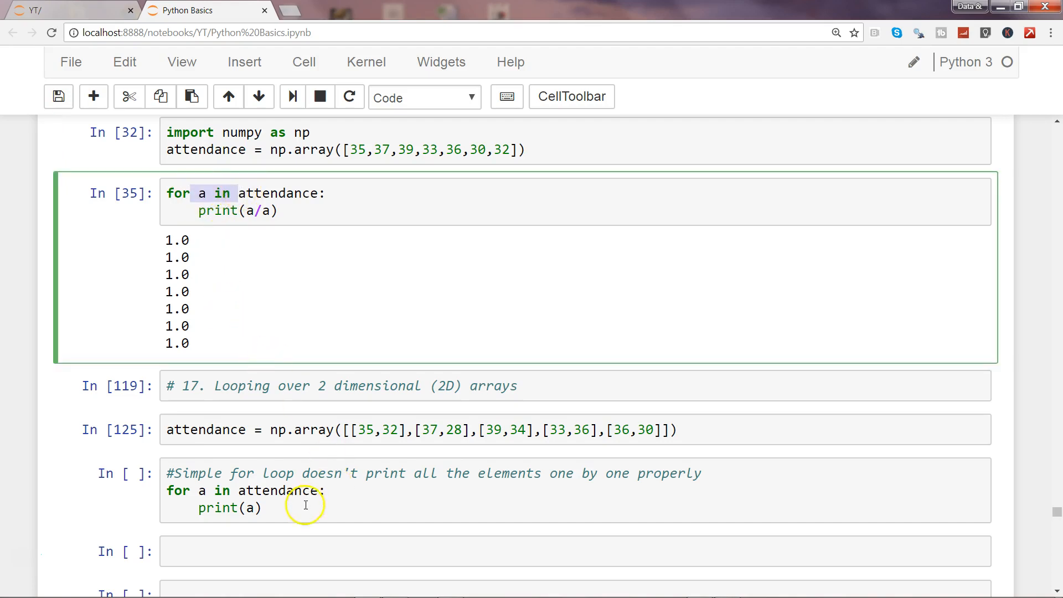
click(326, 430)
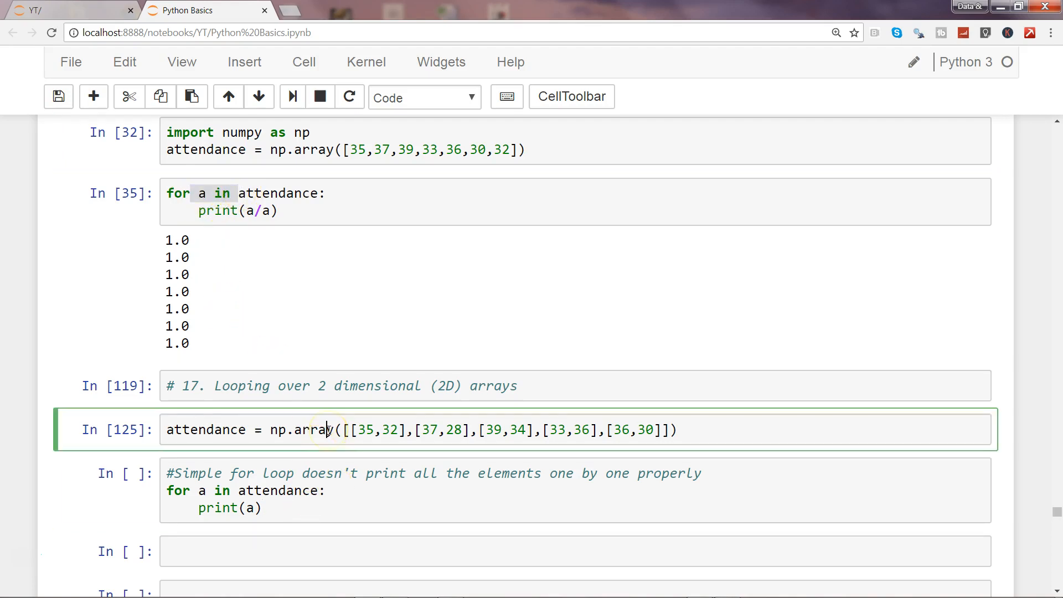
key(Shift+Enter)
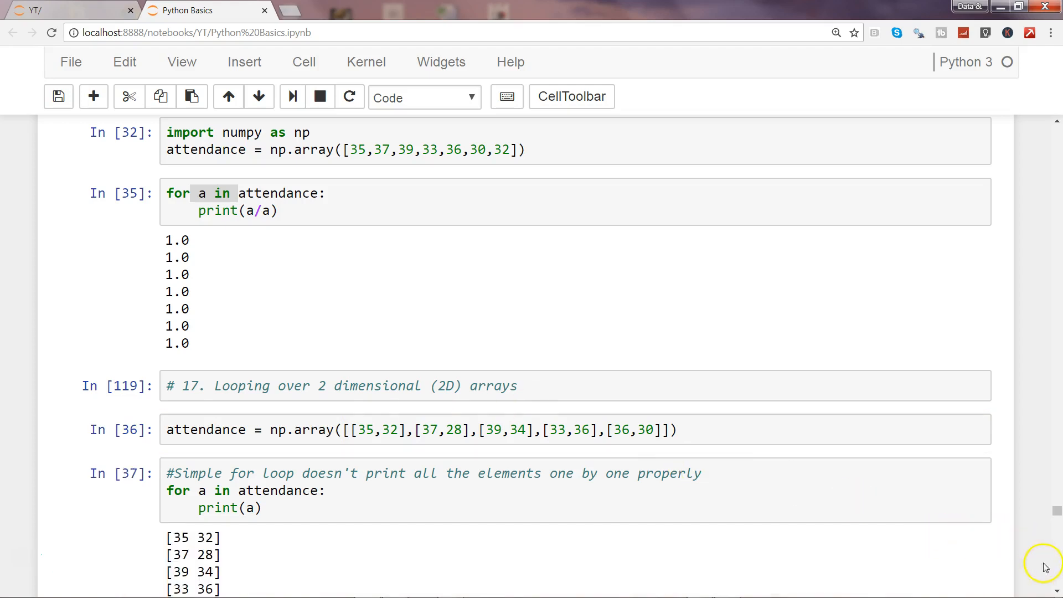
scroll(down, 3)
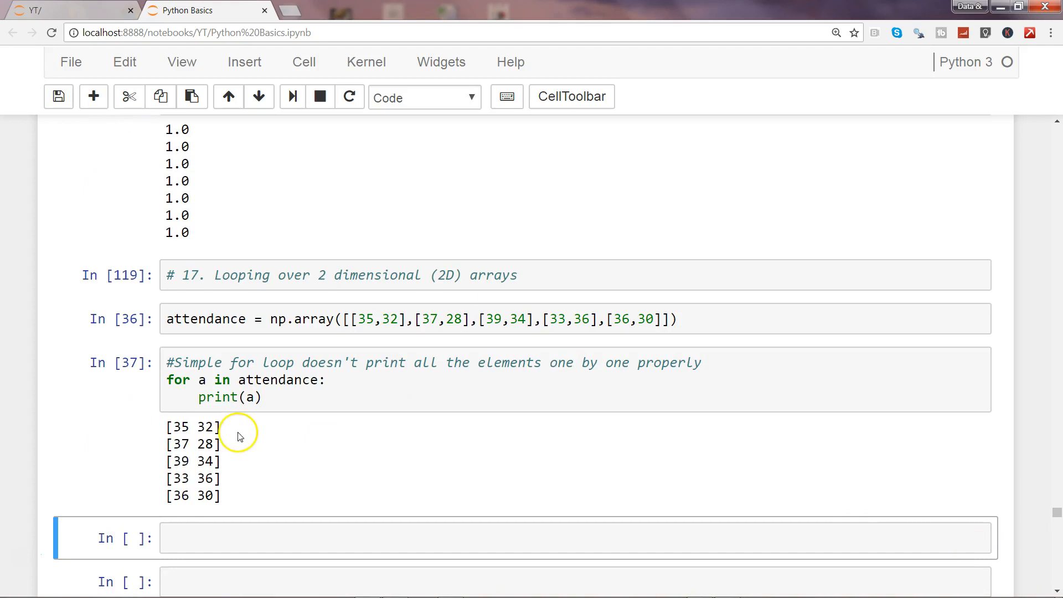
mouse_move(223, 446)
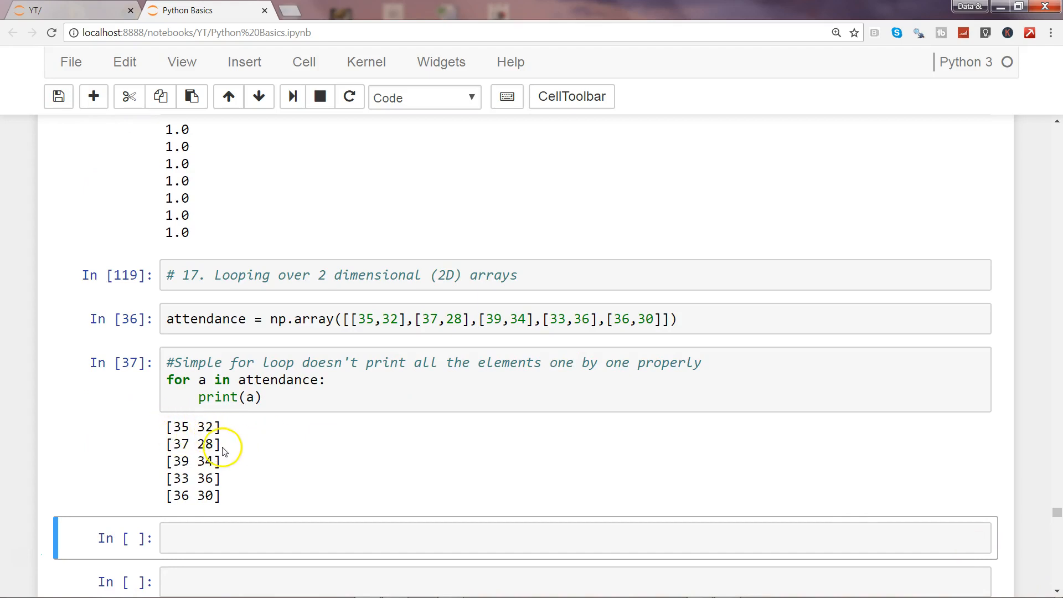
mouse_move(172, 162)
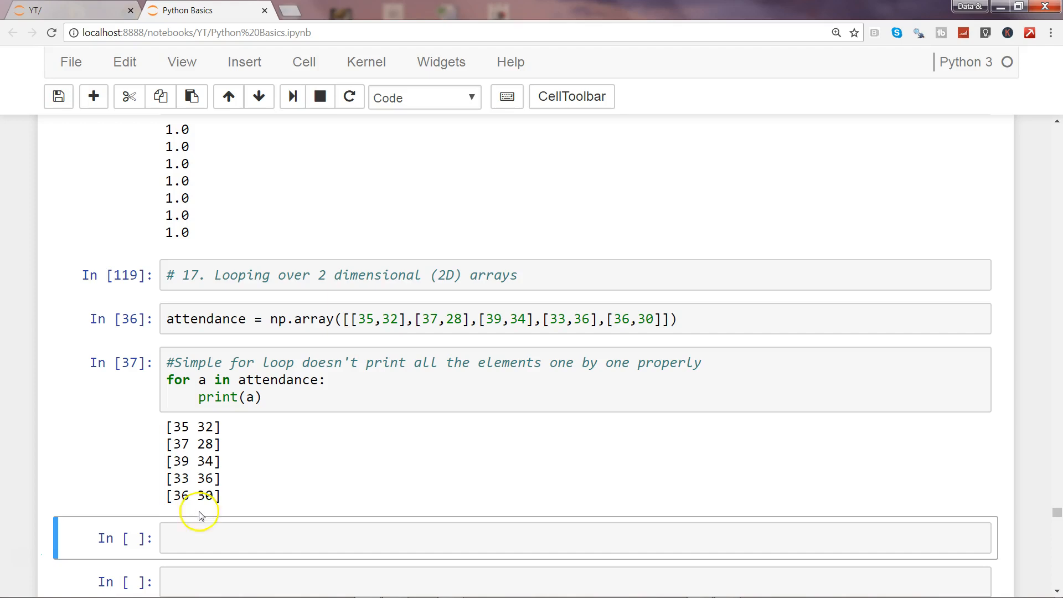
- Write the loop header 'for a in np.nditer(attendance):', replacing a first attempt at attendance.ndim
click(226, 539)
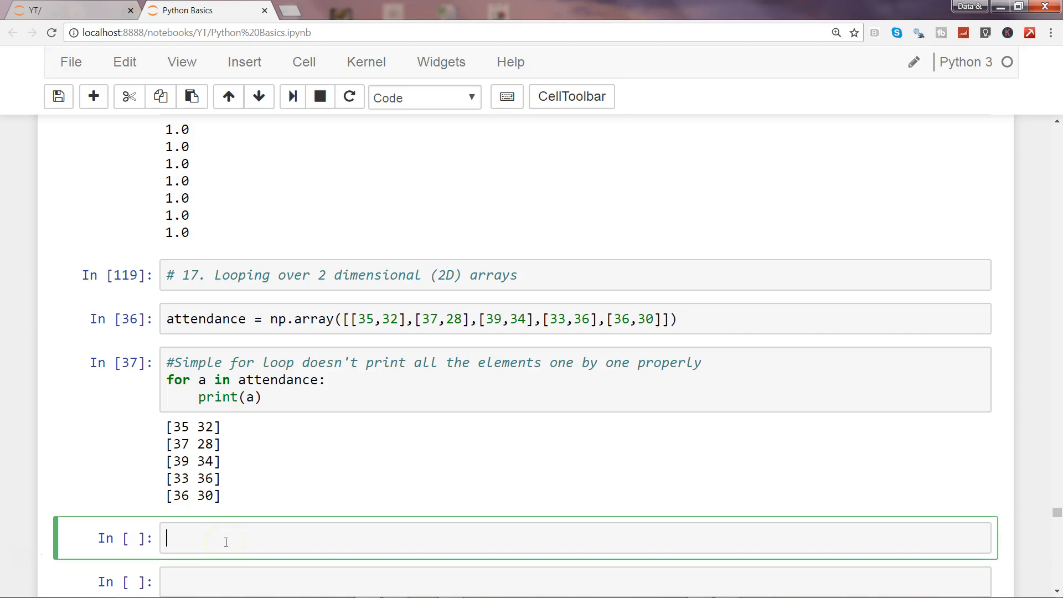
text(for a)
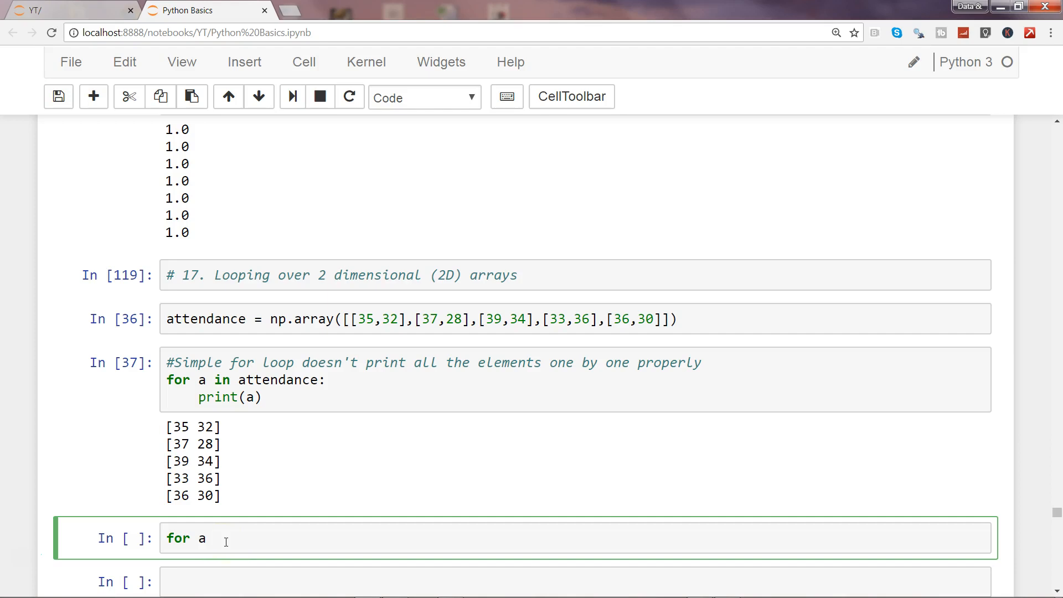
text(in attendance)
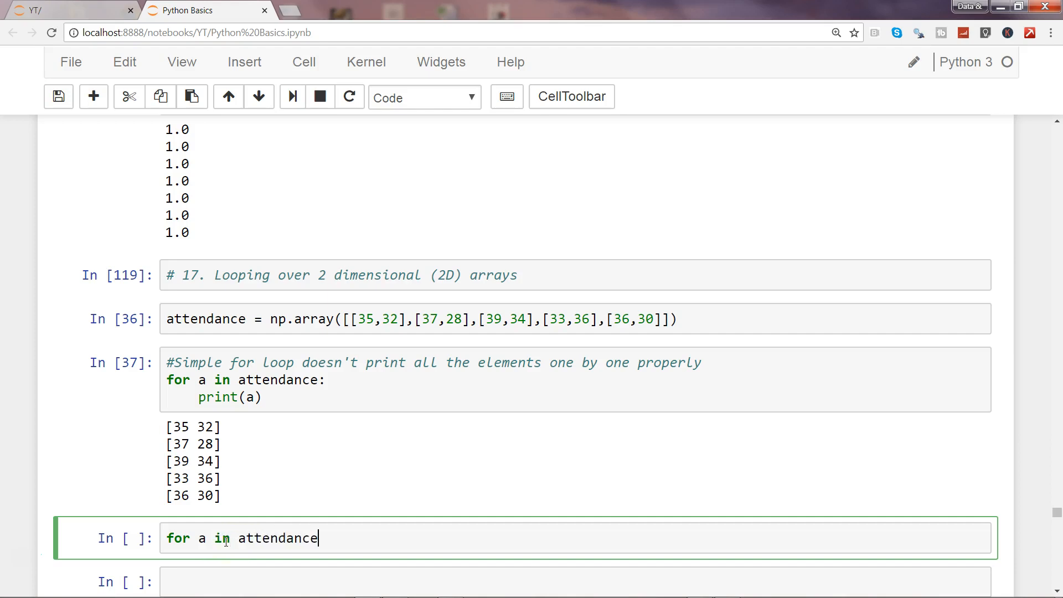
text(.ndim)
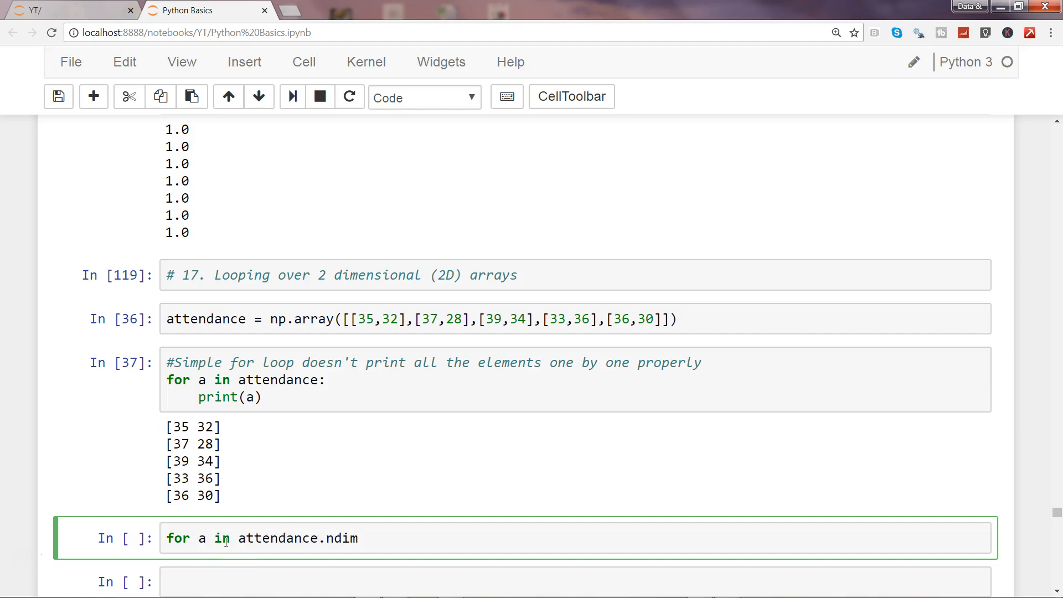
key(BackSpace)
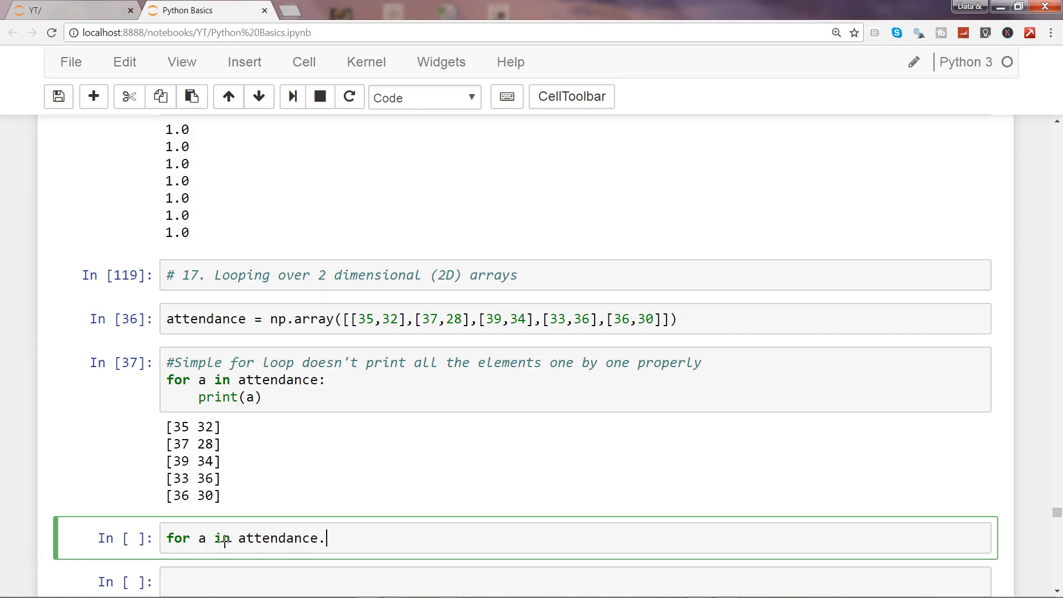
text(np)
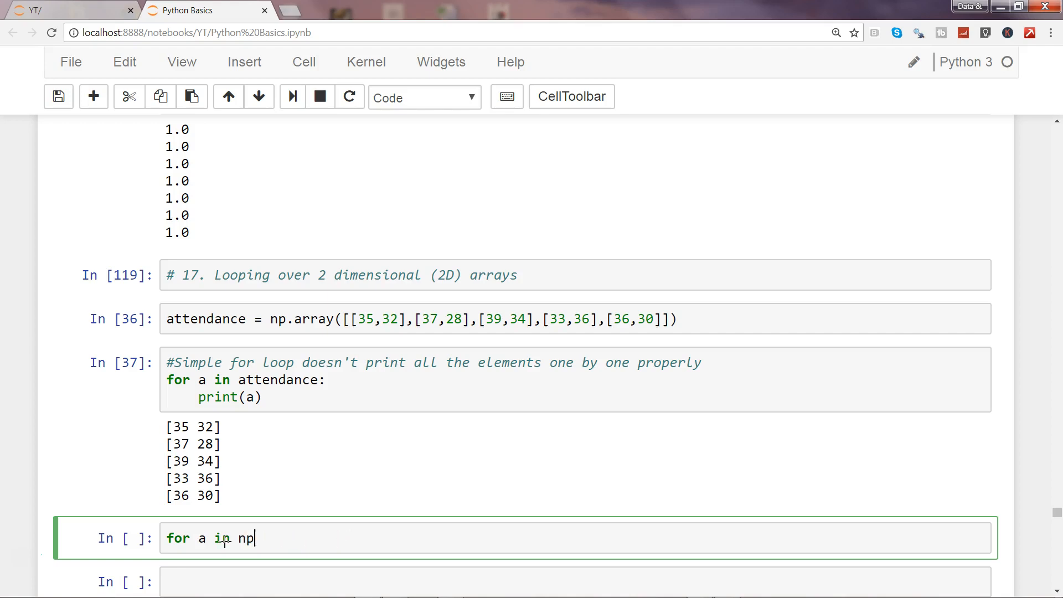
text(.nd)
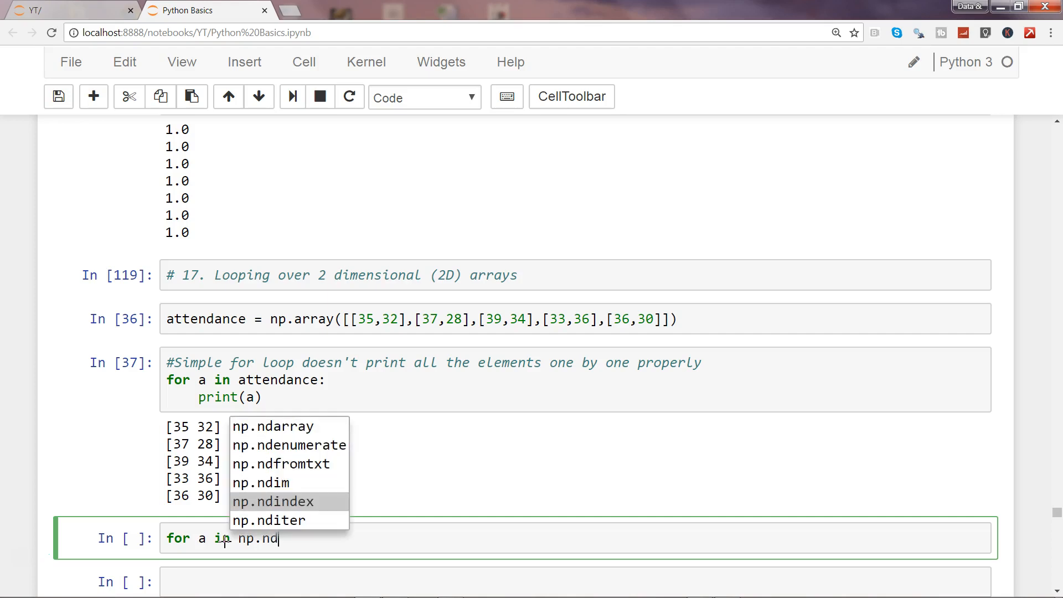
click(270, 520)
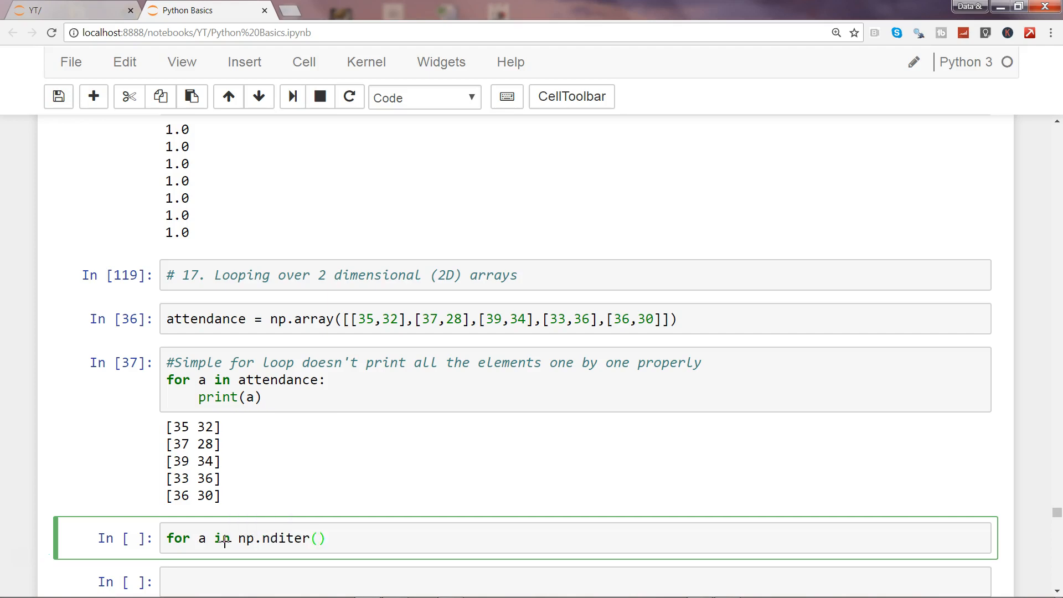
text(attendance)
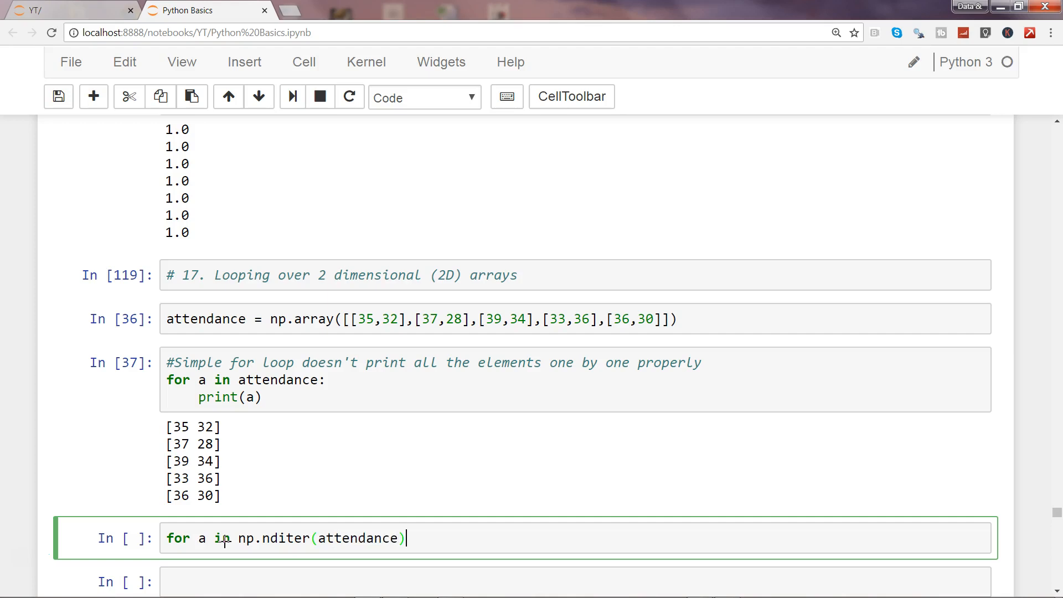
text(:)
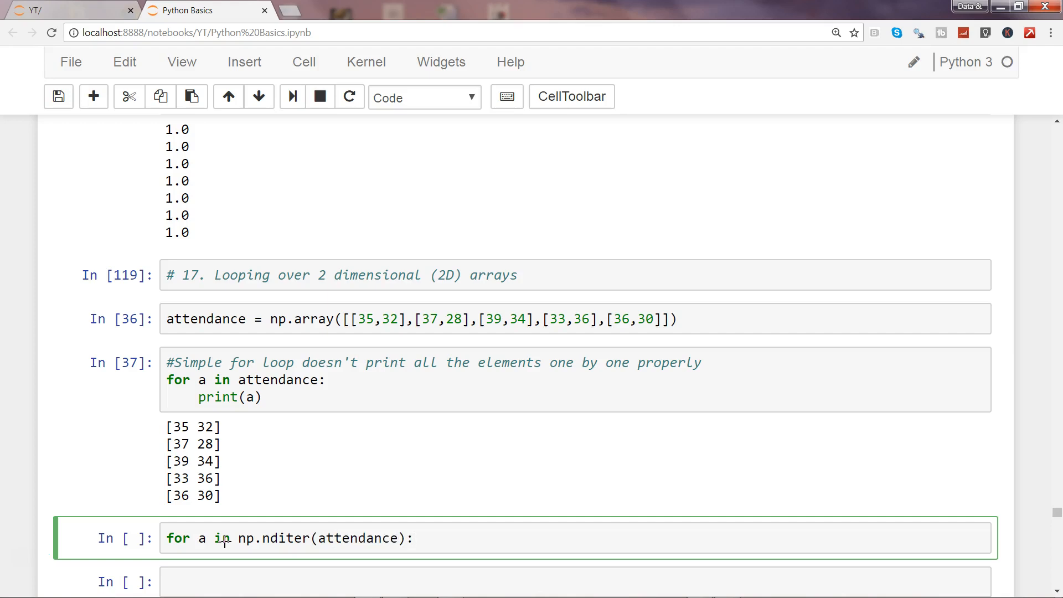
- Add the loop body print(A) on an indented new line
key(Enter)
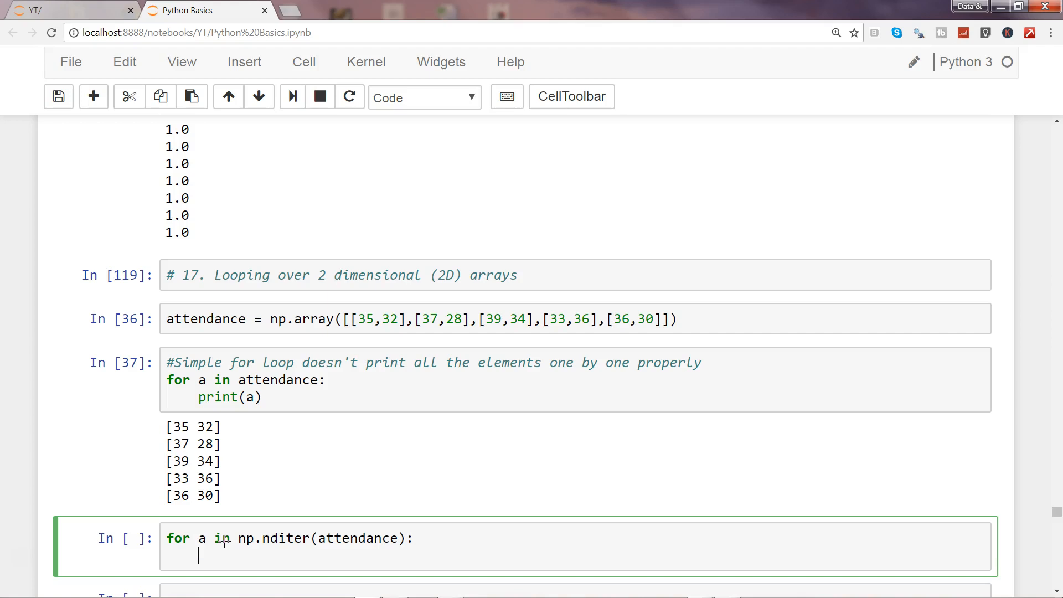
text(print(A))
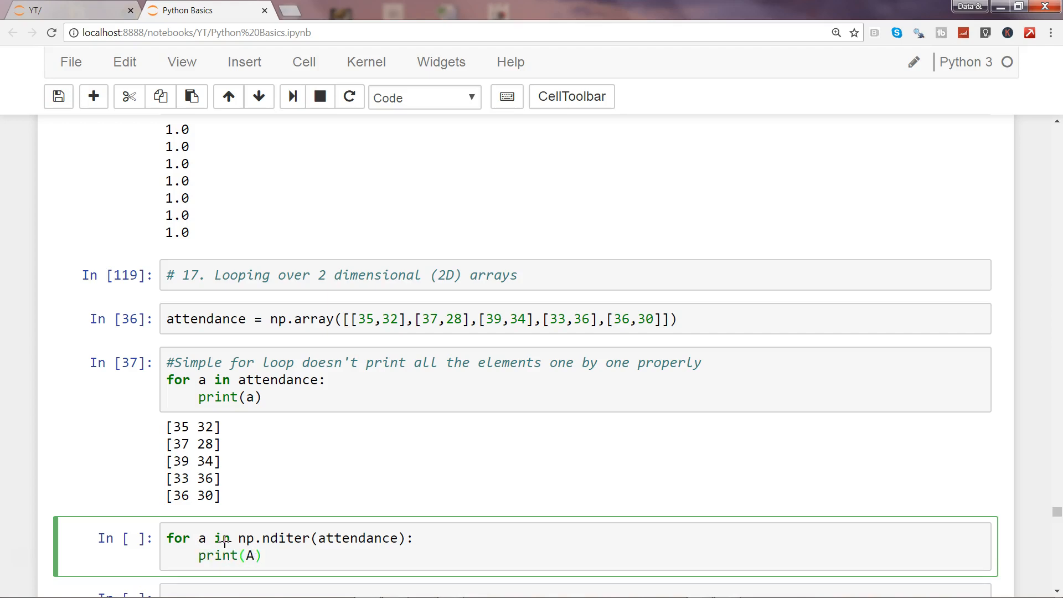
- Run the nditer cell and highlight the ten attendance values printed one per line
key(shift+enter)
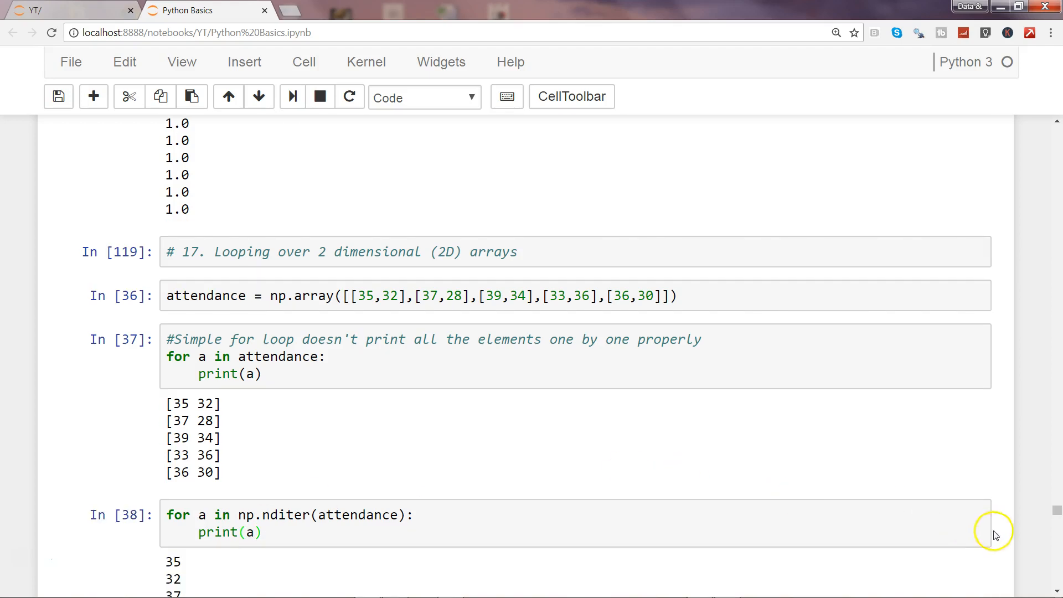
scroll(down, 3)
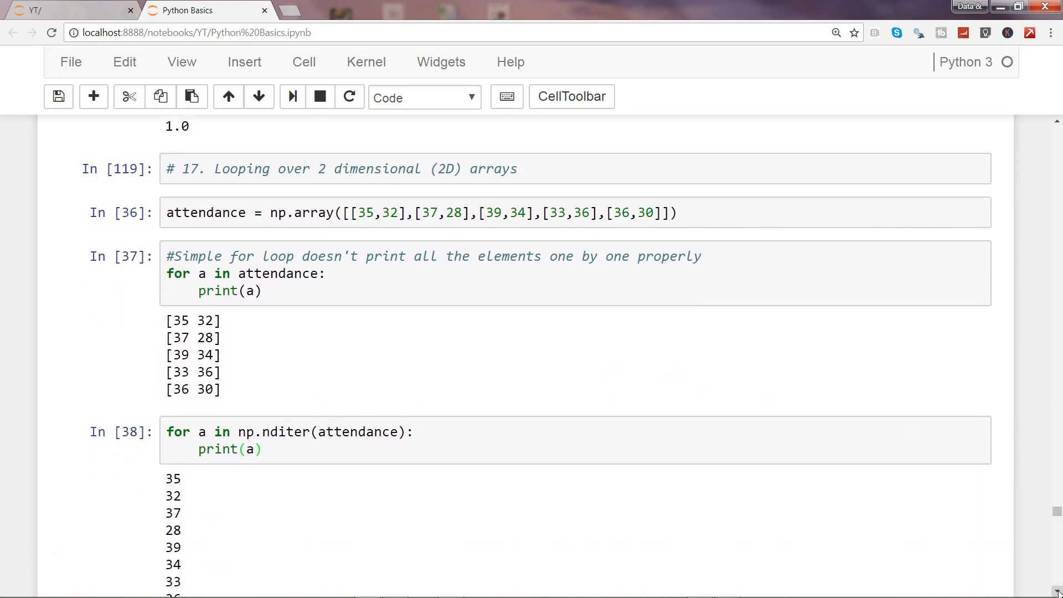
scroll(down, 3)
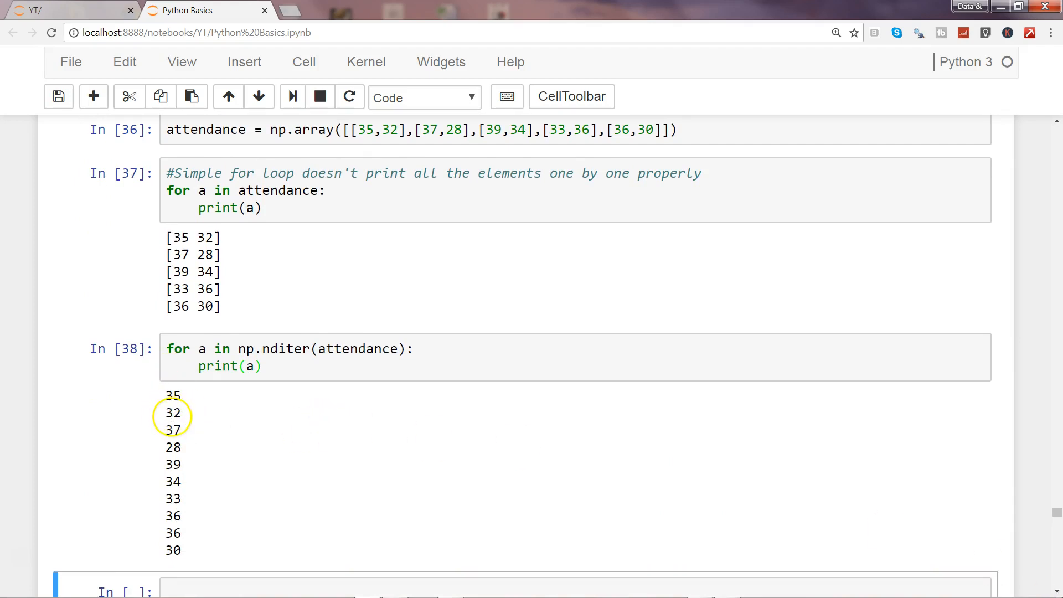
drag(166, 234, 183, 272)
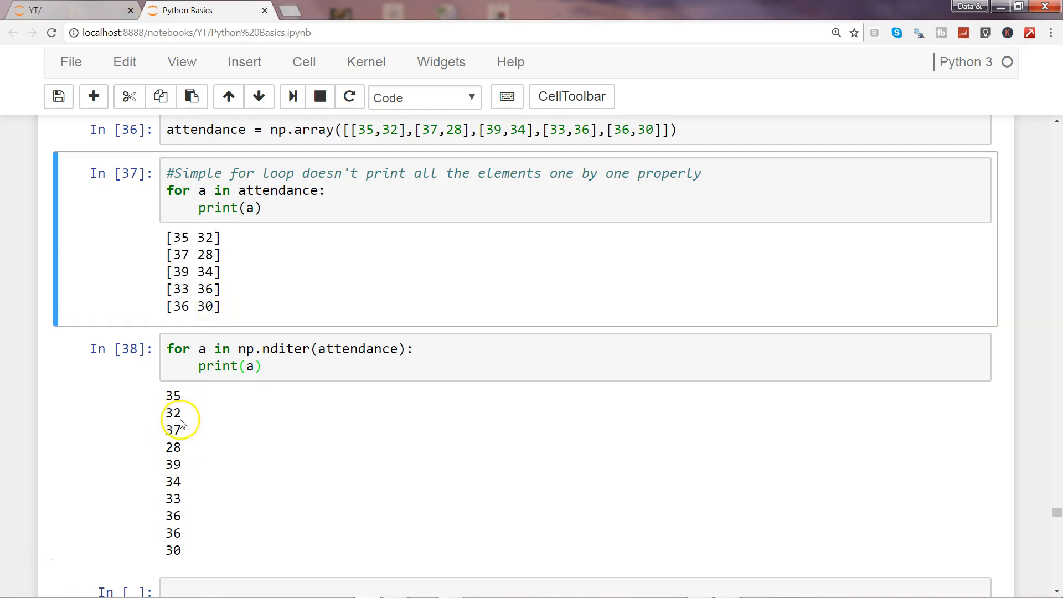
drag(179, 395, 186, 553)
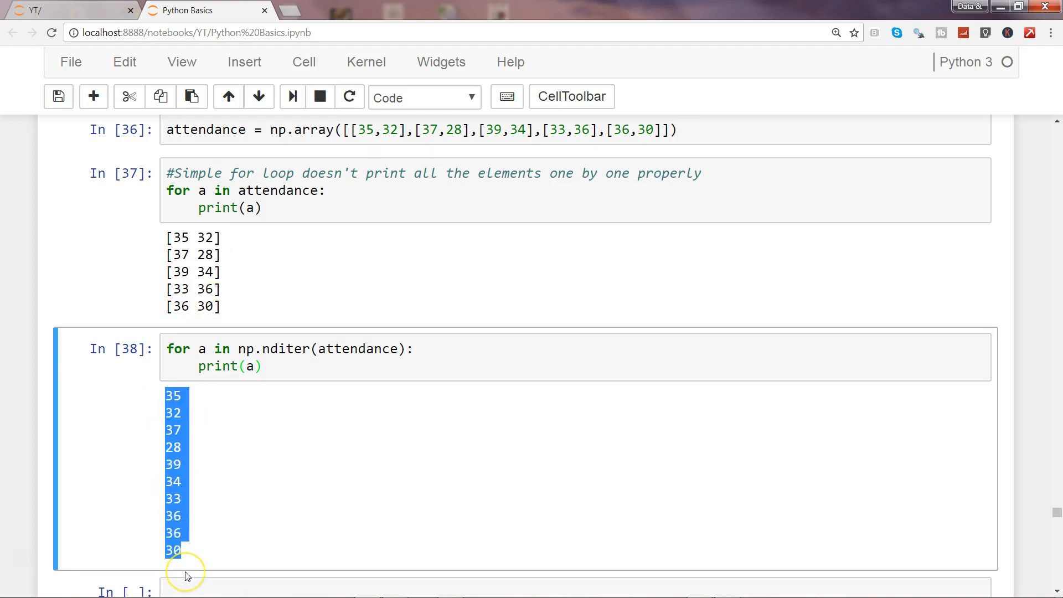